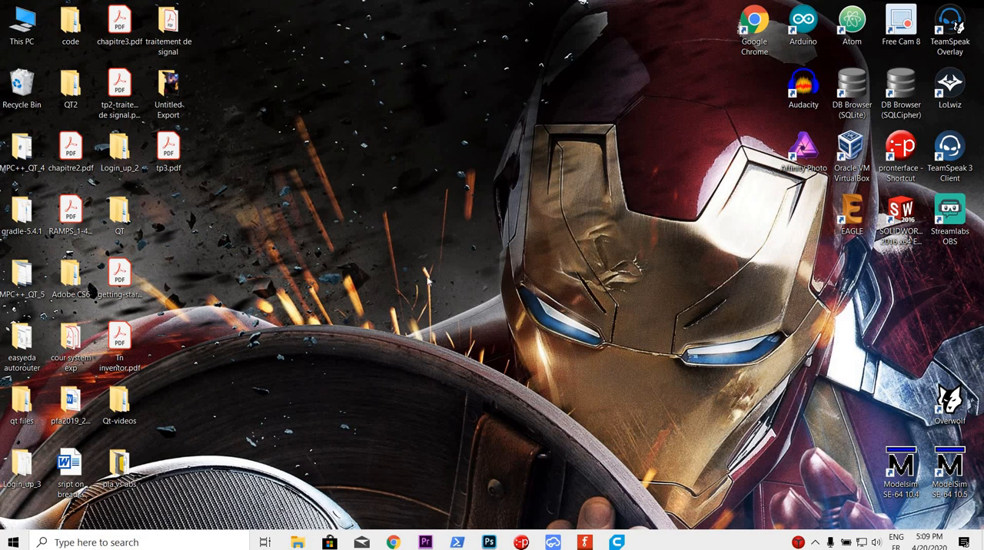
mouse_move(492, 294)
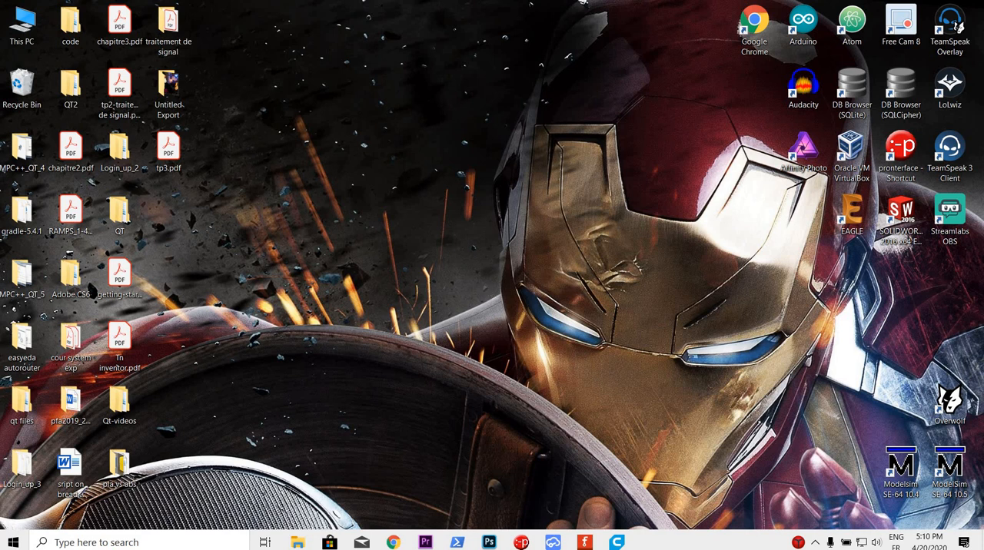
- Move the Streamlabs OBS shortcut from the icon column to the upper middle of the desktop
drag(949, 219, 413, 219)
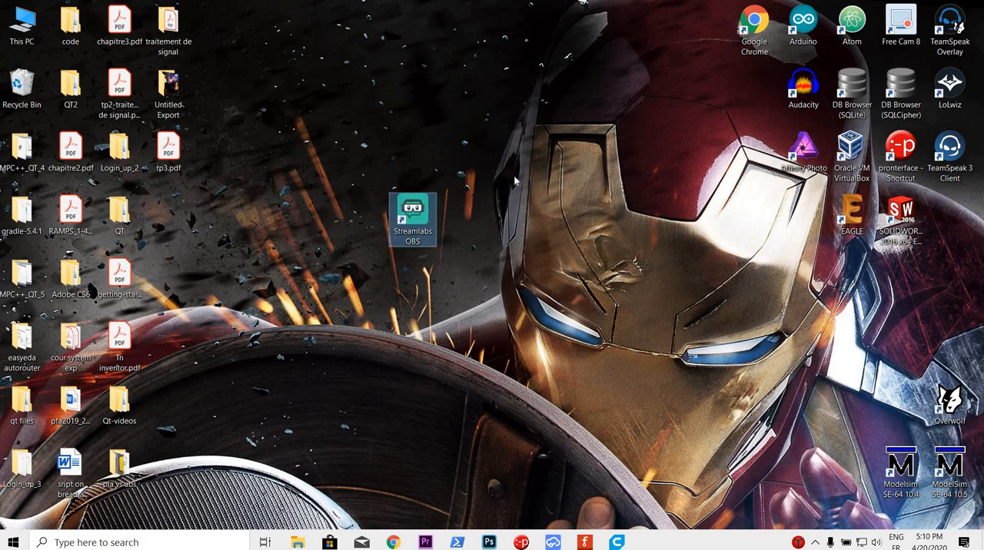
drag(413, 219, 461, 158)
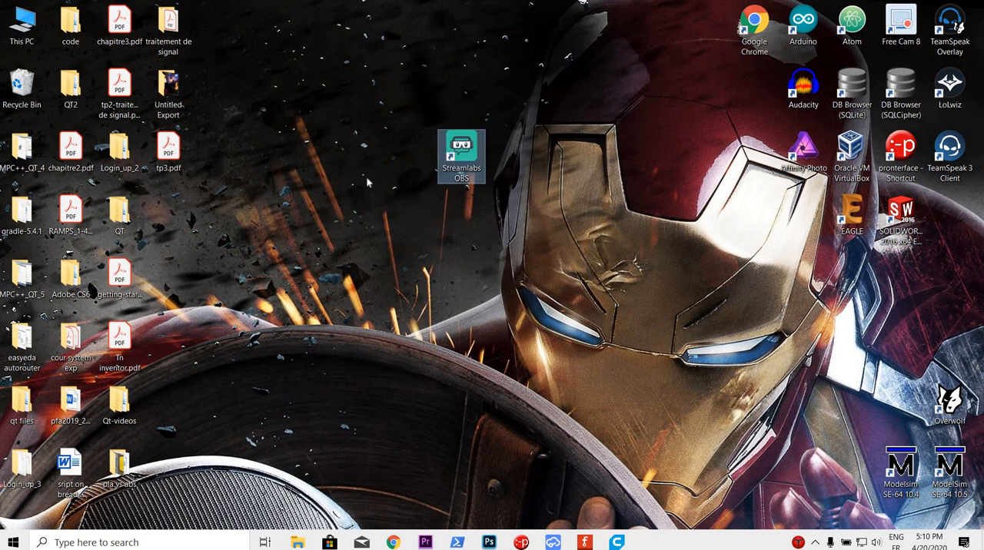
mouse_move(541, 150)
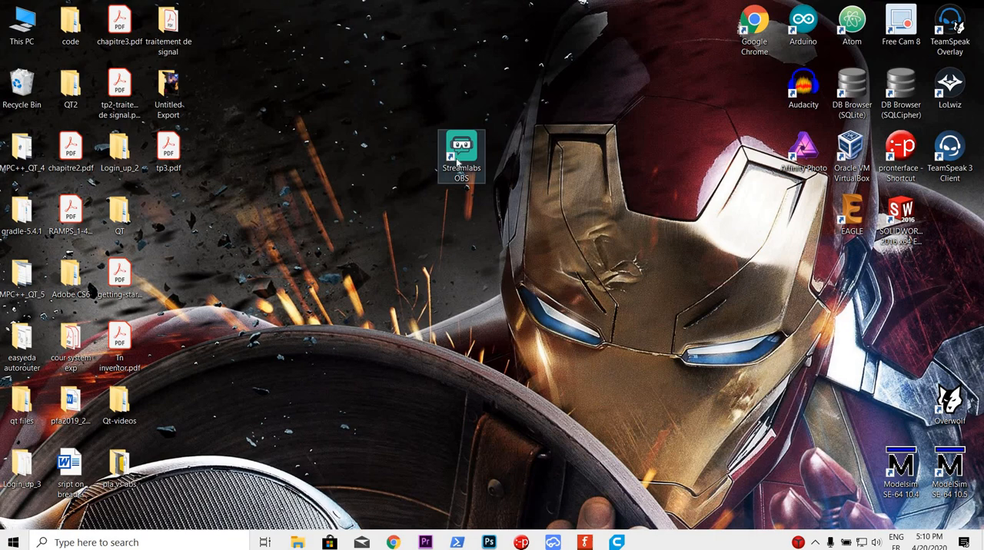
mouse_move(587, 192)
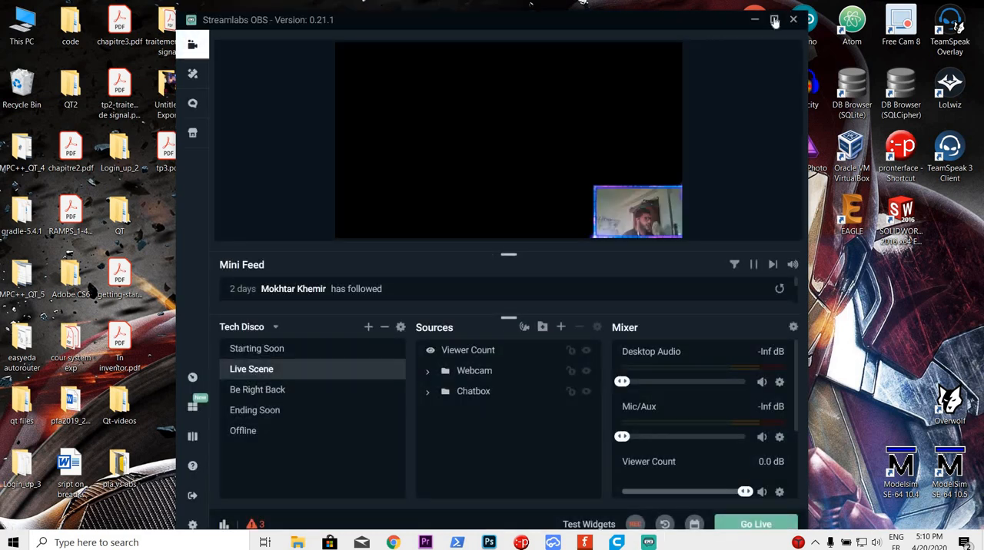
- Maximize the Streamlabs OBS window to inspect the webcam-only black preview
click(775, 19)
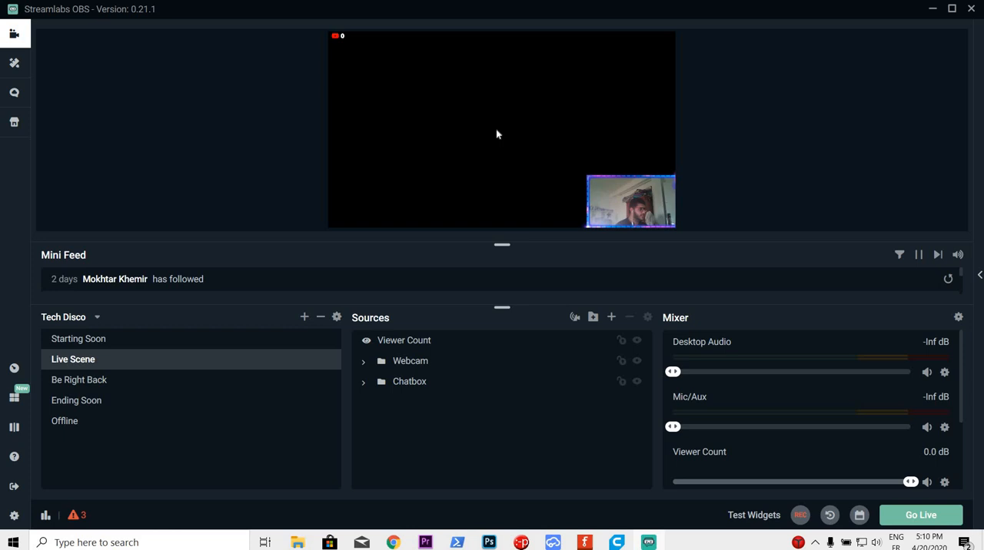
mouse_move(346, 151)
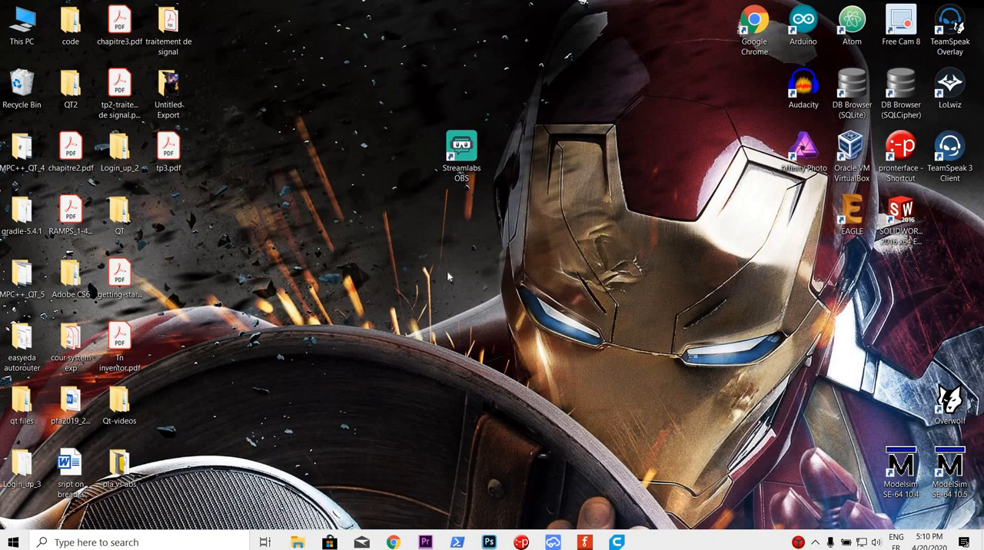
- Shift the Streamlabs OBS shortcut higher, then open NVIDIA Control Panel from the desktop context menu
drag(461, 154, 412, 92)
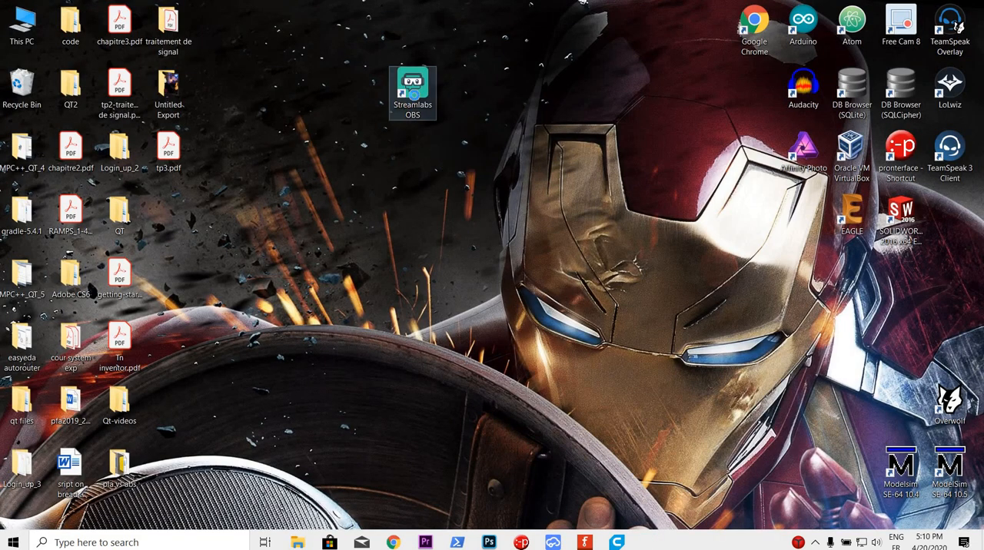
right_click(412, 93)
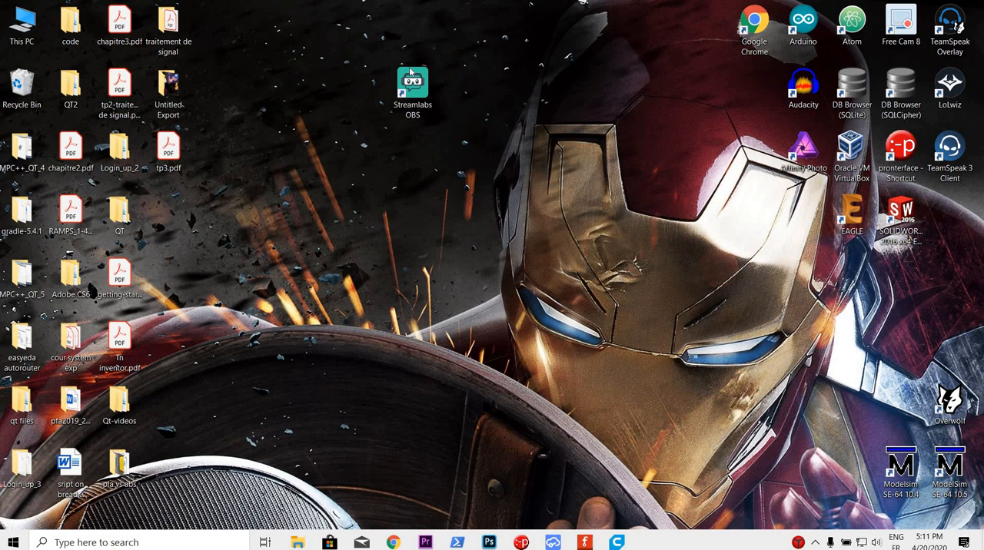
click(413, 85)
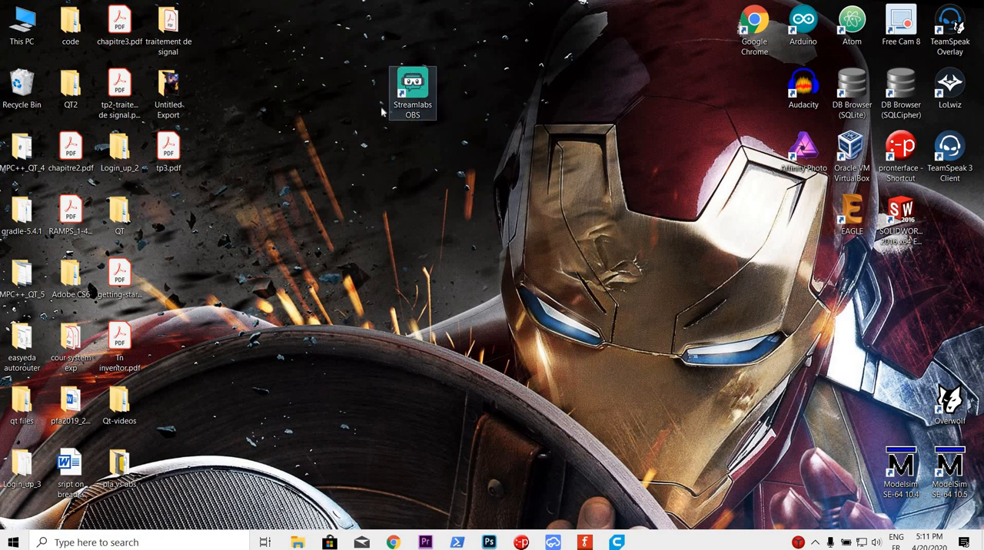
click(413, 92)
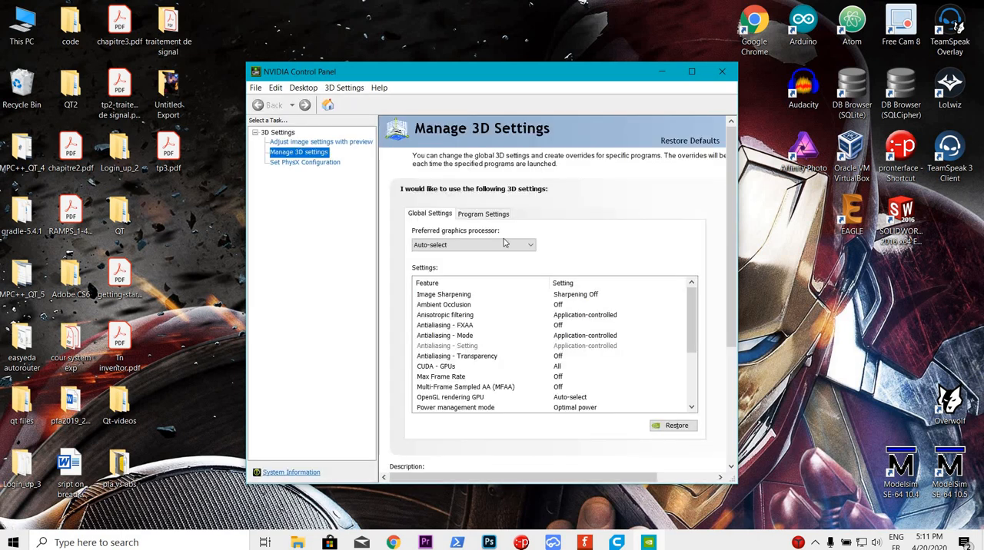
- Review StreamLabs OBS under Program Settings, then close NVIDIA Control Panel
click(484, 214)
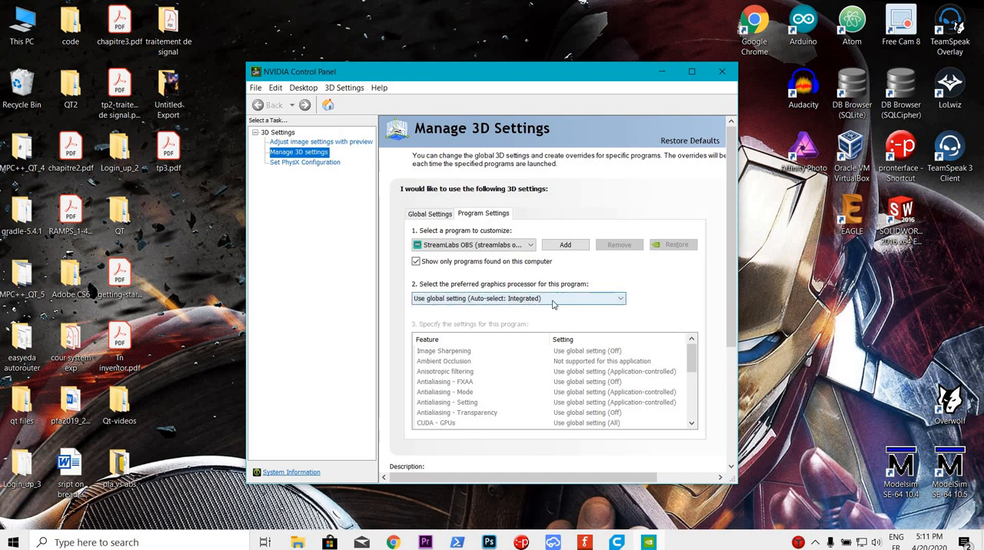
click(721, 71)
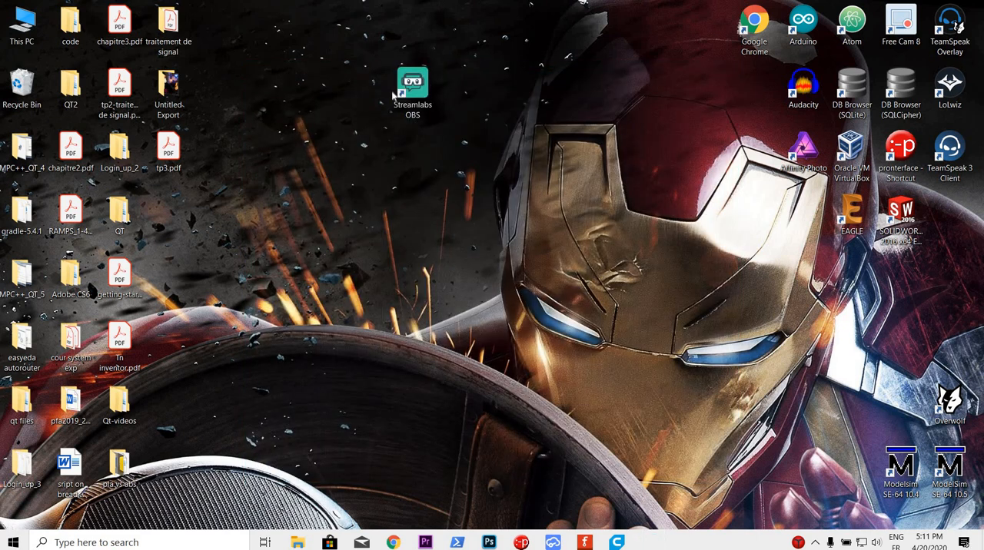
mouse_move(413, 82)
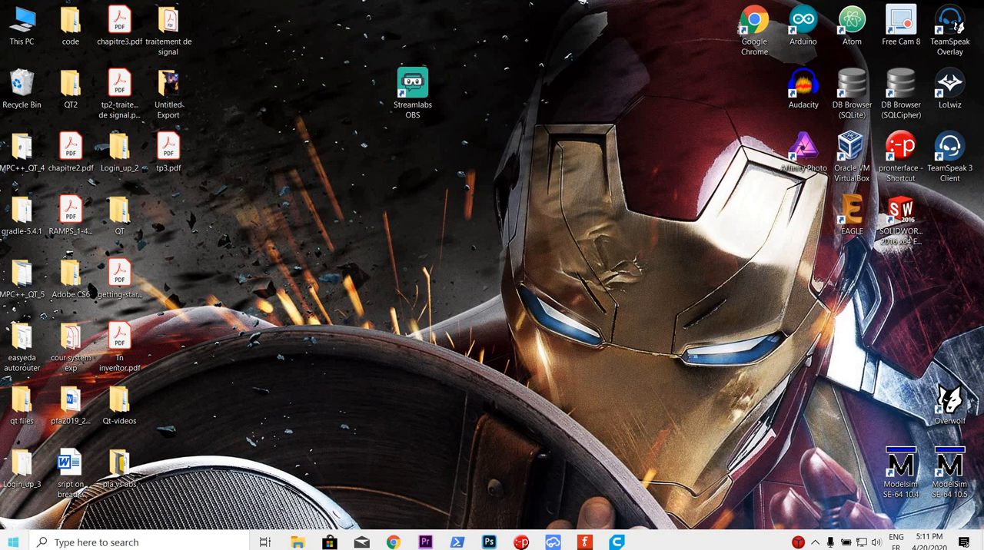
- Open Device Manager from the Start menu and disable the NVIDIA GeForce GTX 1050 adapter
click(12, 541)
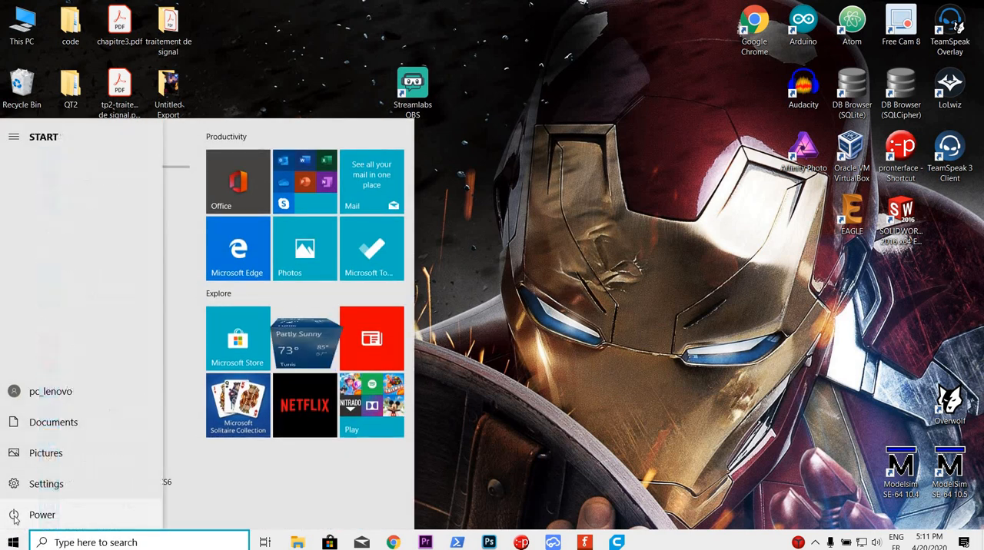
click(13, 137)
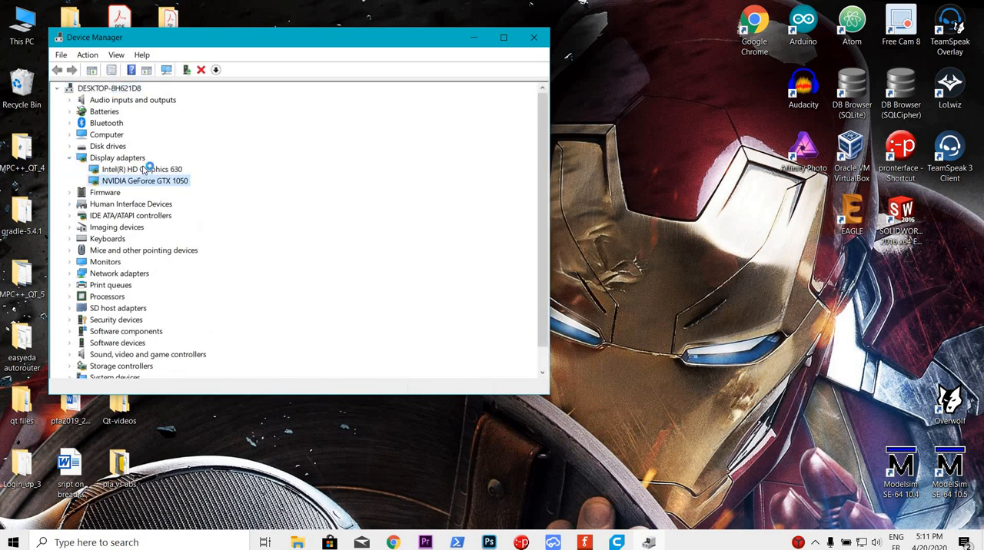
click(141, 169)
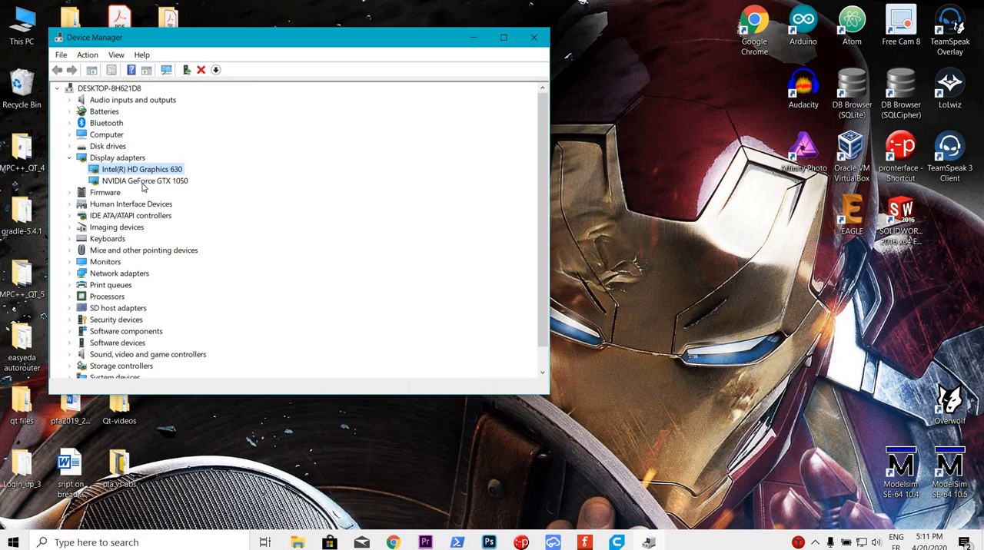
click(145, 181)
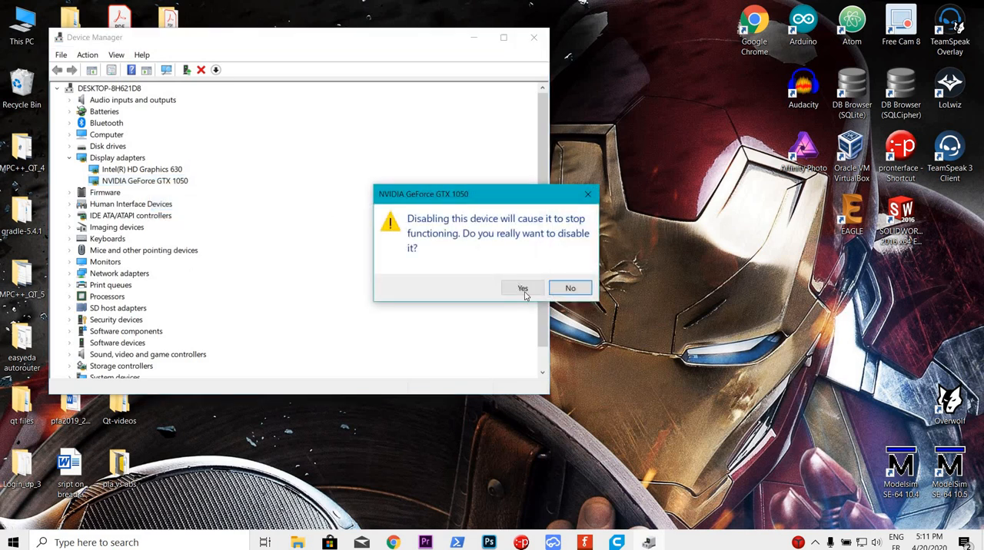
click(523, 288)
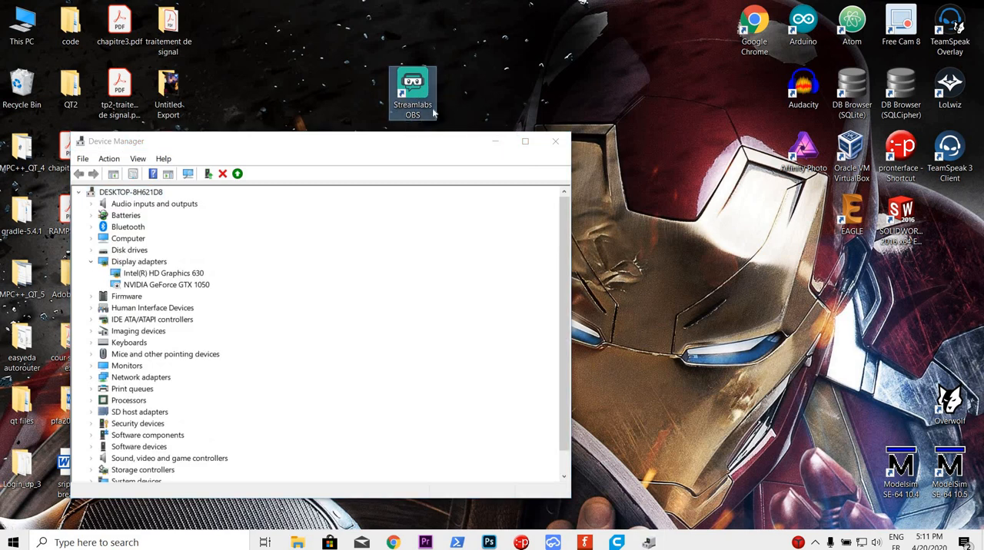
- Relaunch Streamlabs OBS, re-enable the NVIDIA GeForce GTX 1050, and close Device Manager
double_click(413, 91)
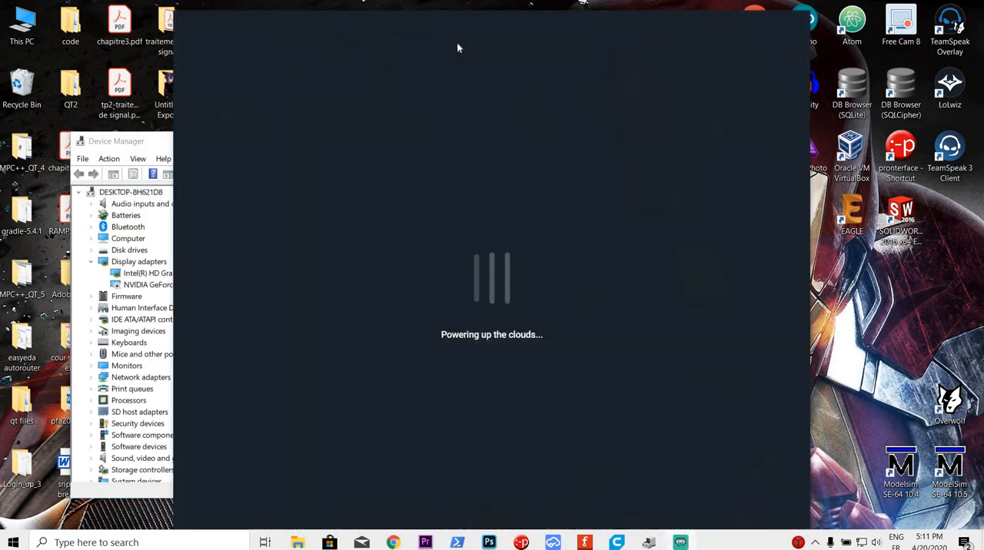
mouse_move(527, 124)
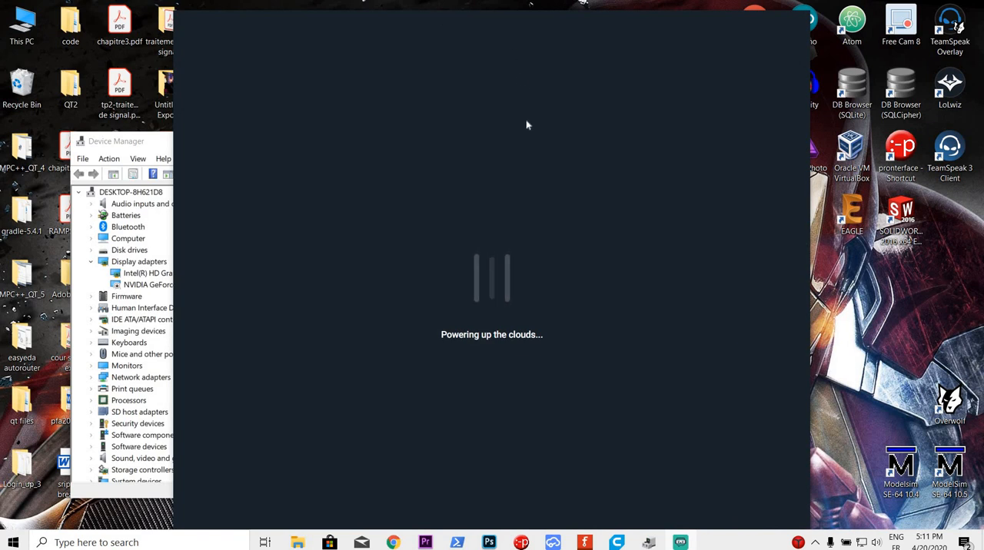
mouse_move(487, 95)
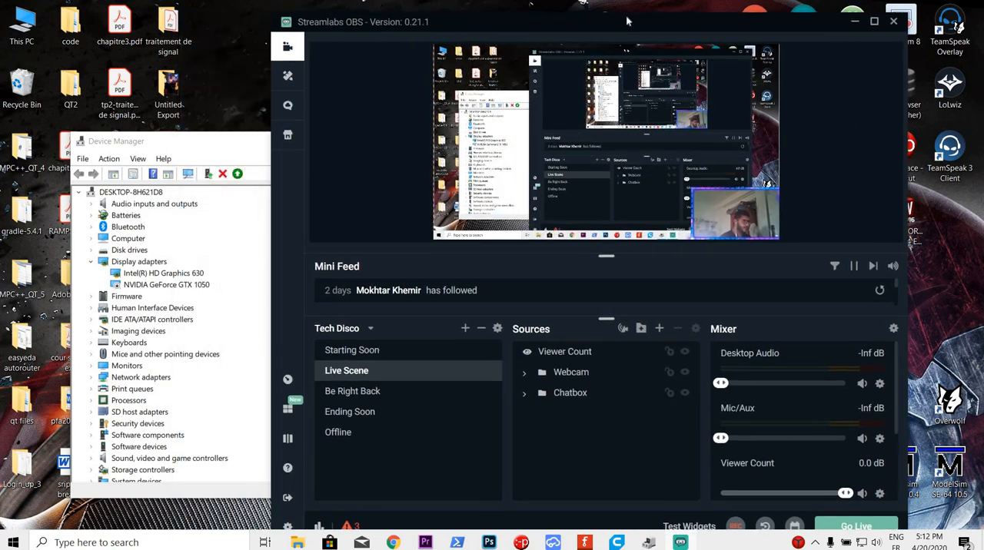
right_click(167, 285)
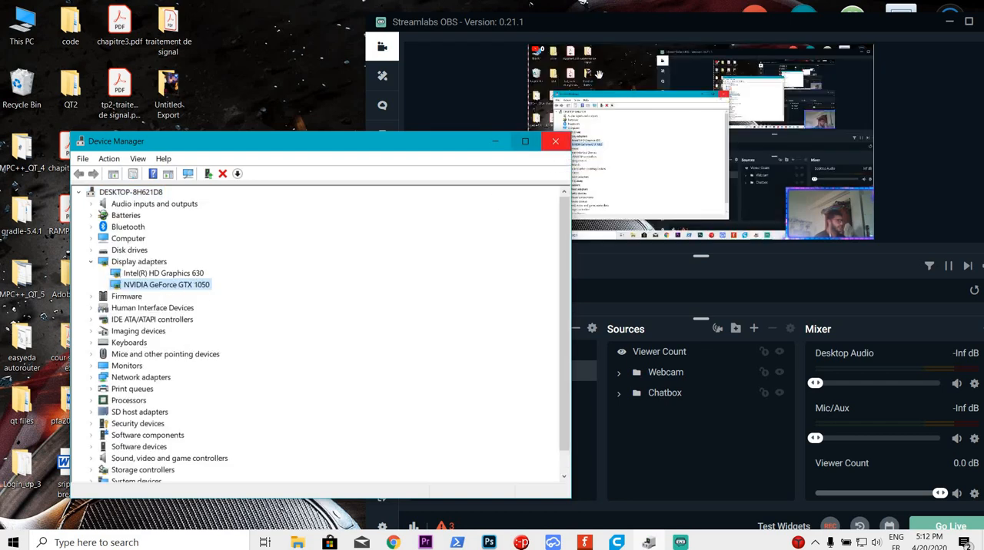
click(554, 140)
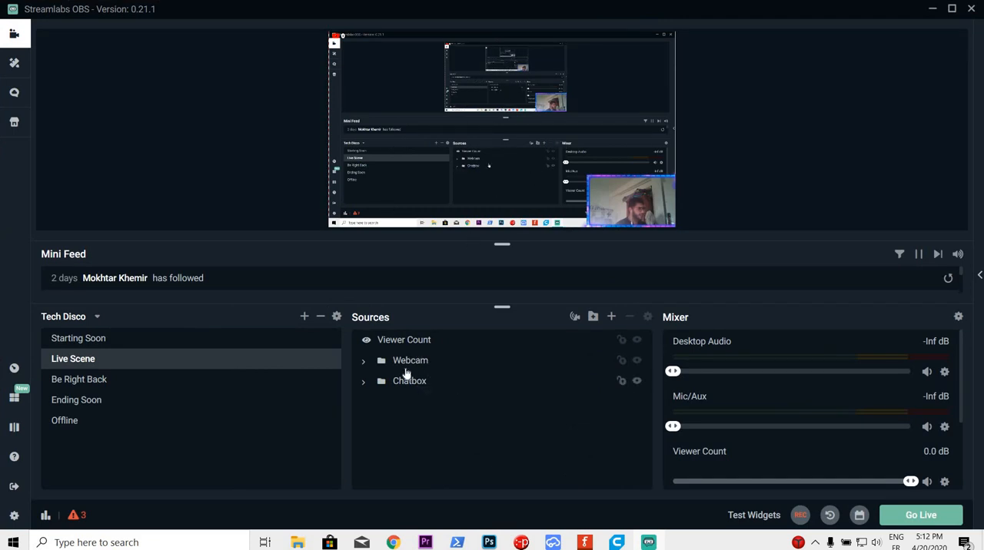
click(79, 379)
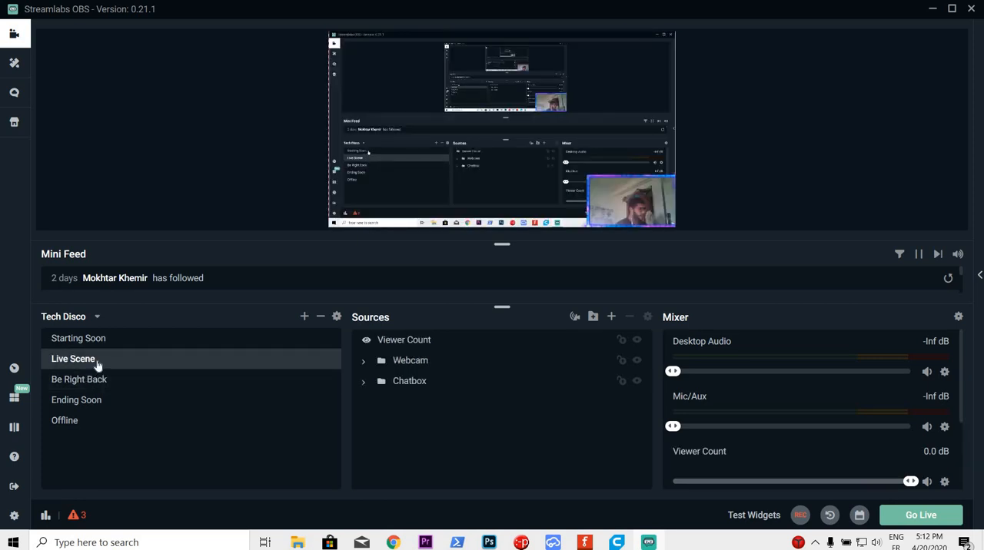
click(77, 400)
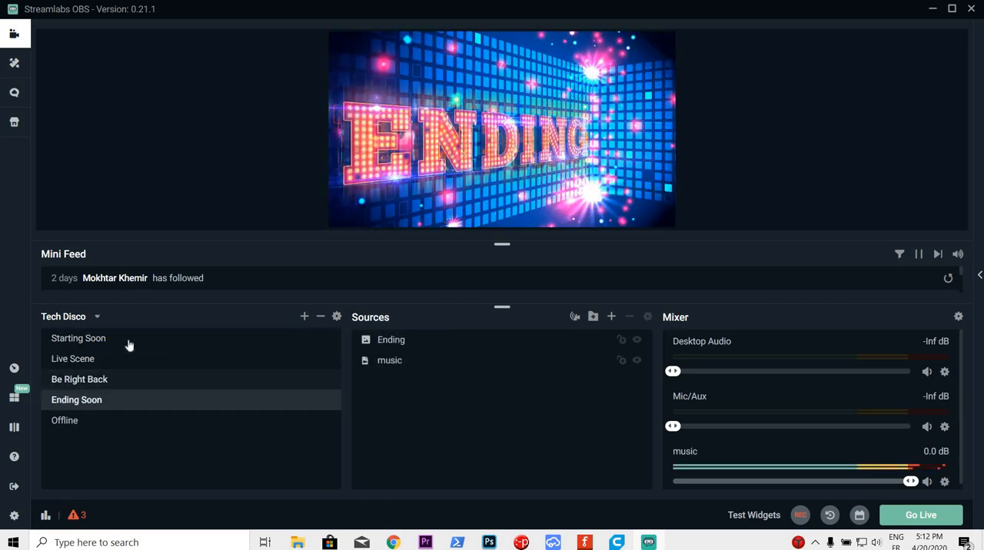
click(79, 338)
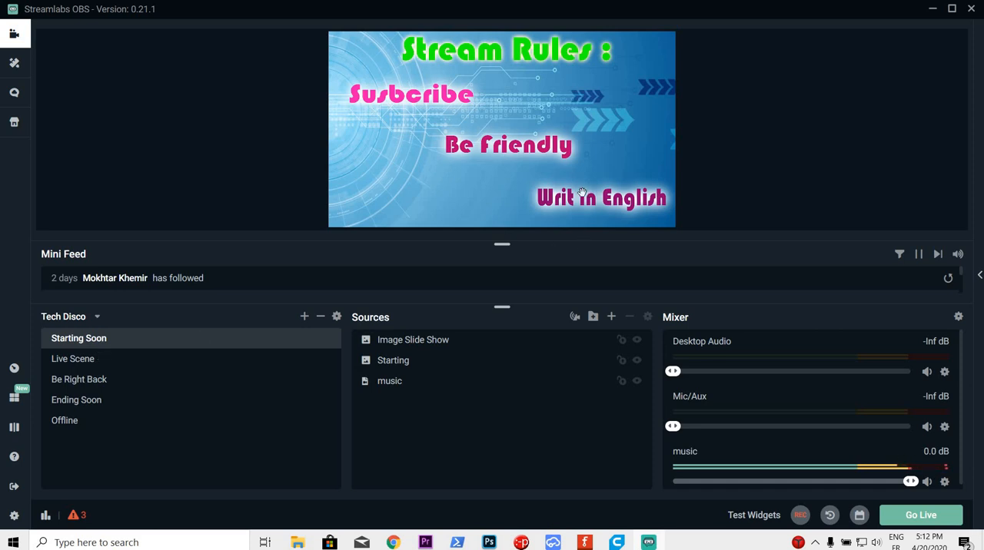
mouse_move(405, 384)
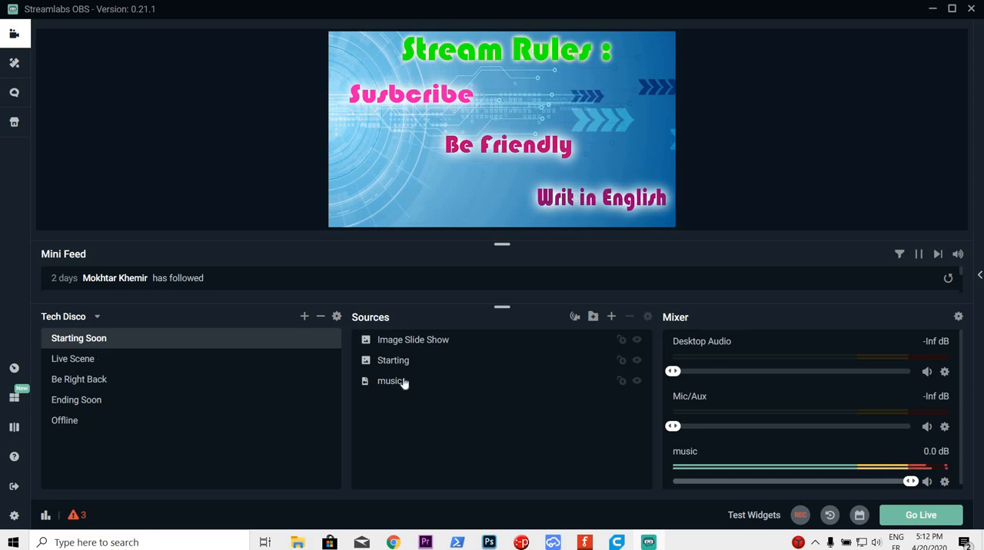
click(73, 359)
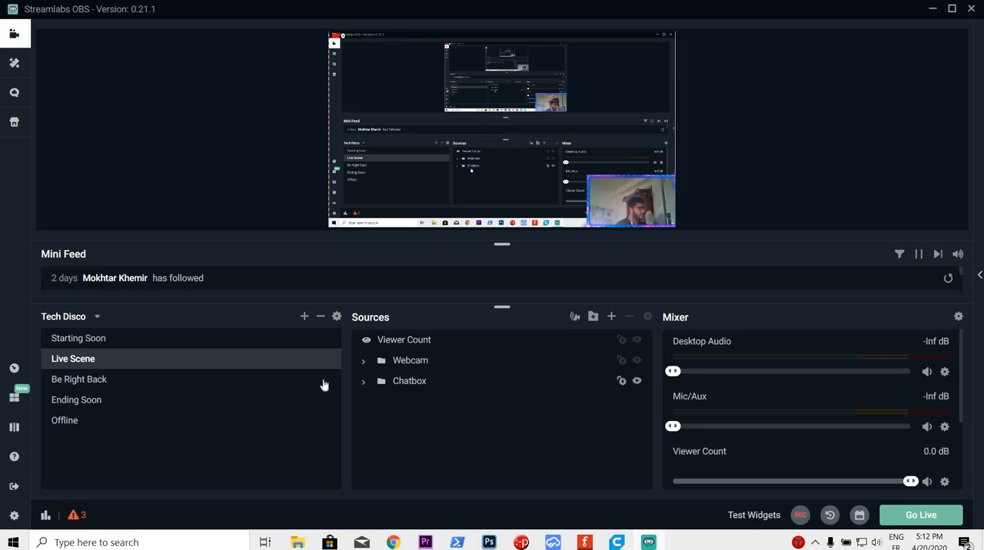
mouse_move(126, 425)
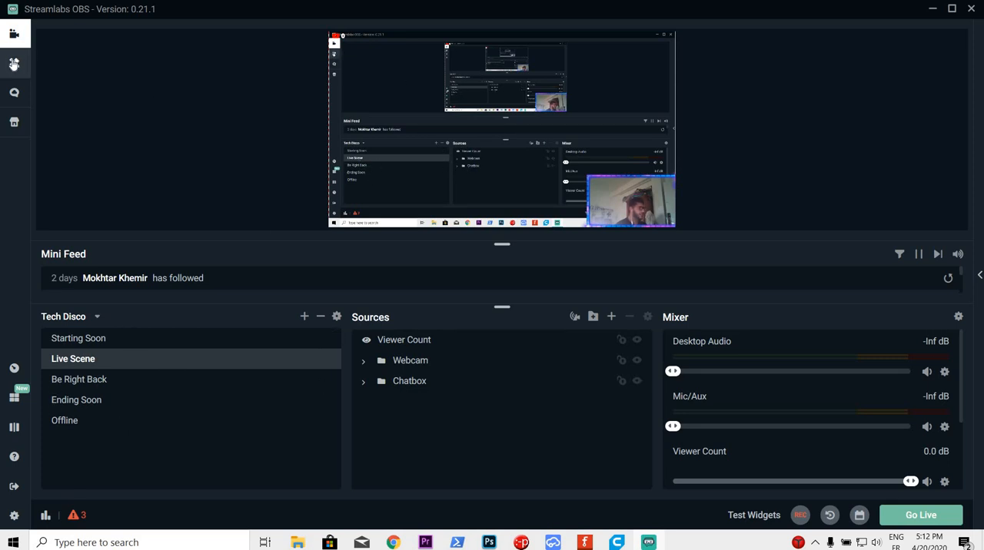
- Browse the Streamlabs OBS Themes library, scrolling down through the page
click(14, 63)
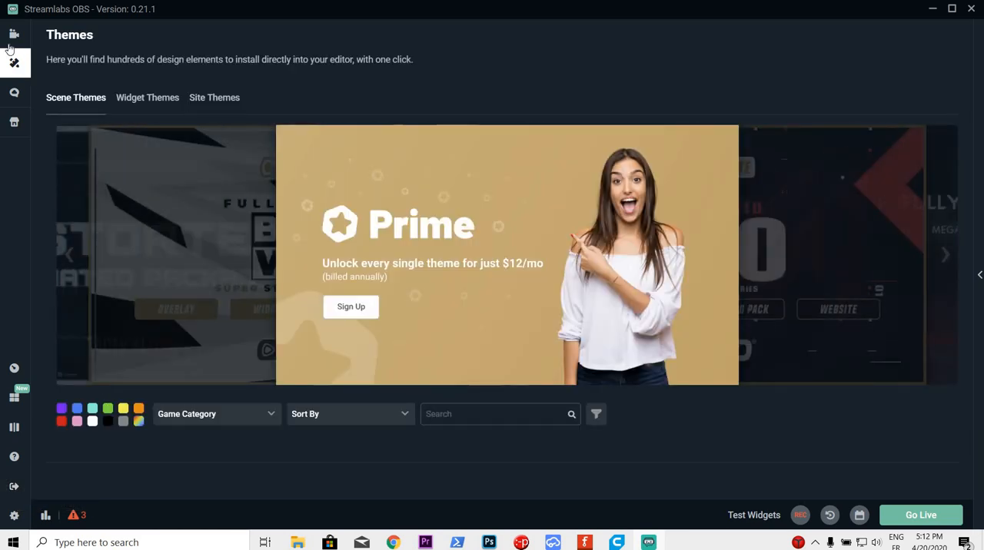
scroll(down, 3)
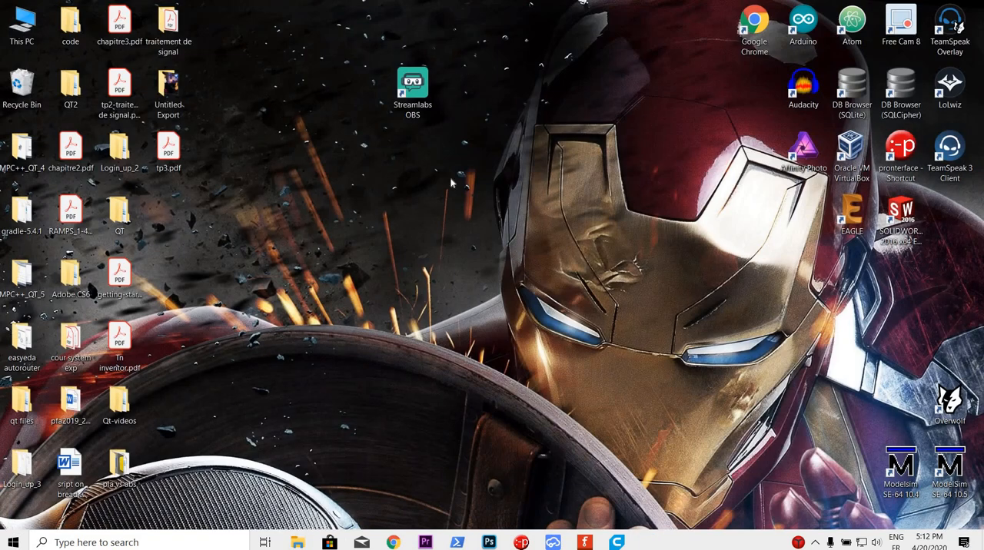
- Drag the Streamlabs OBS shortcut into the right column beneath TeamSpeak 3 Client
click(413, 84)
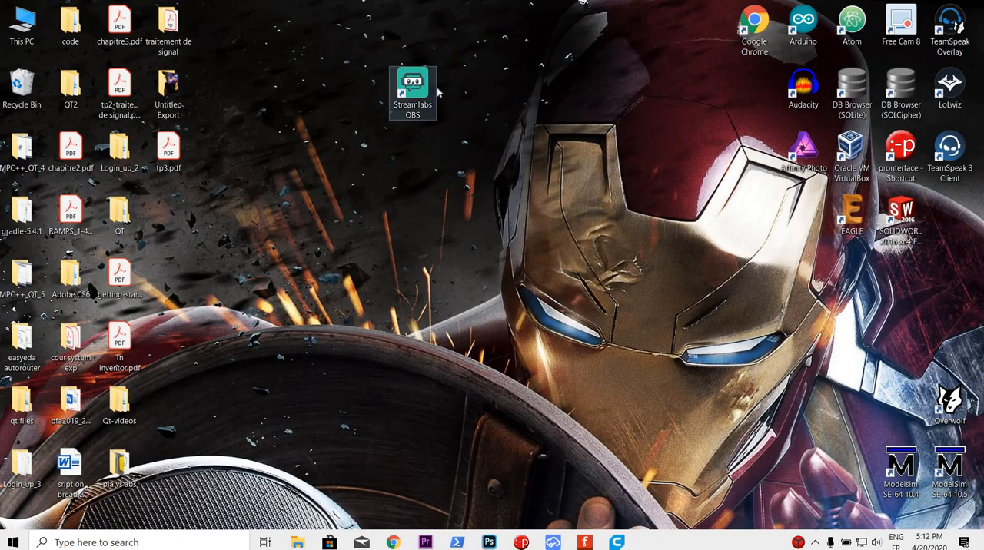
drag(413, 93, 949, 219)
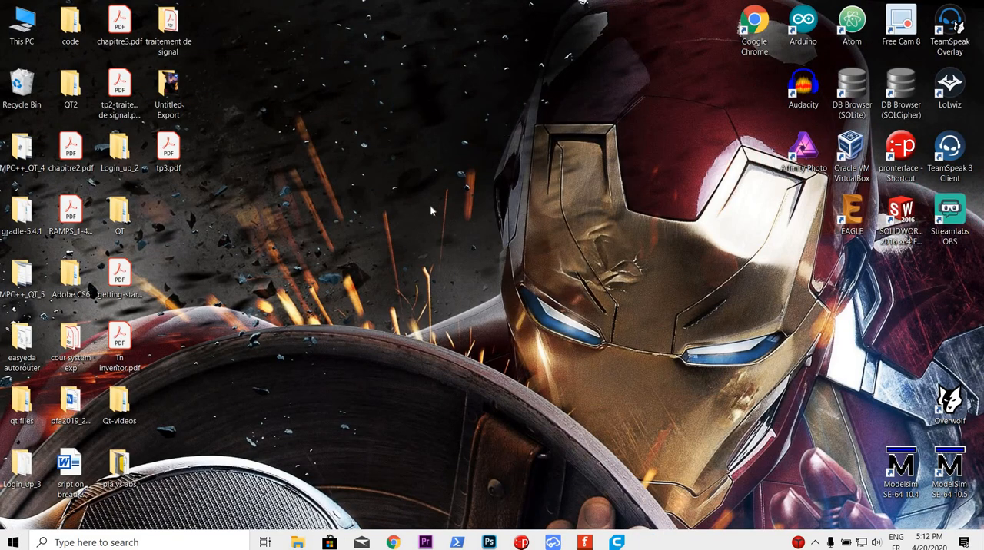